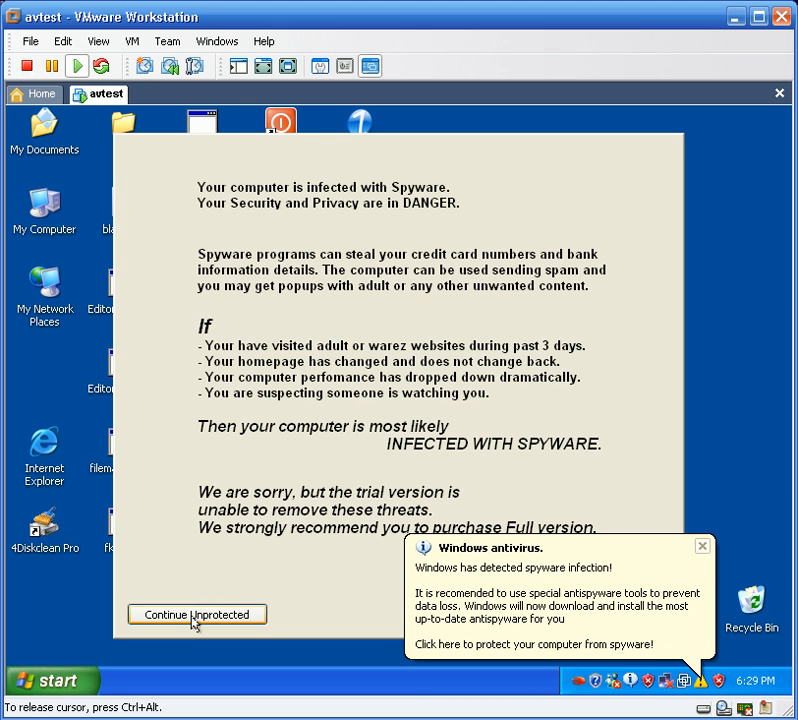
Dismiss the fake spyware warning with 'Continue Unprotected'.
left_click(196, 614)
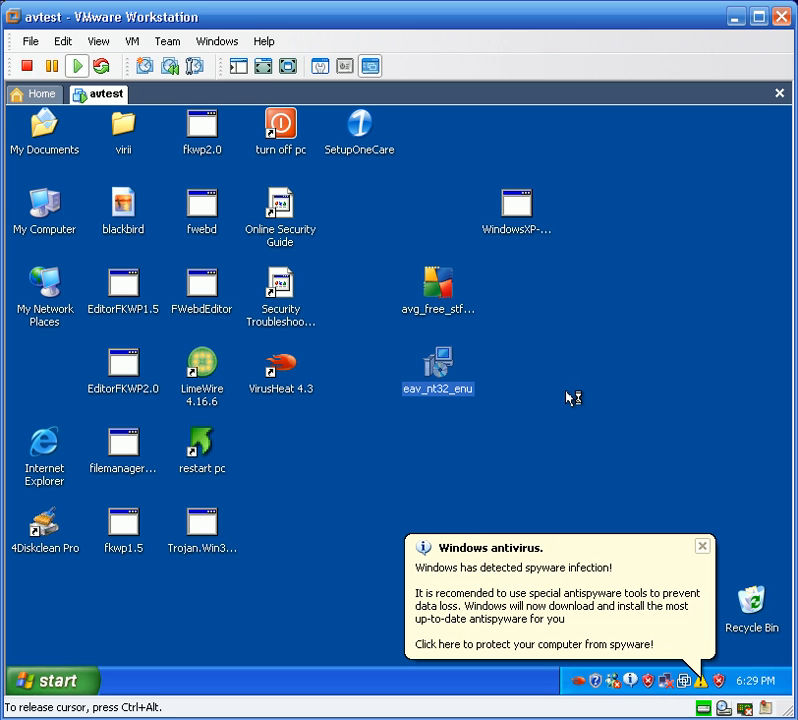
Launch eav_nt32_enu, accept the EULA, keep ThreatSense reporting, and enable potentially unwanted application detection.
double_click(438, 363)
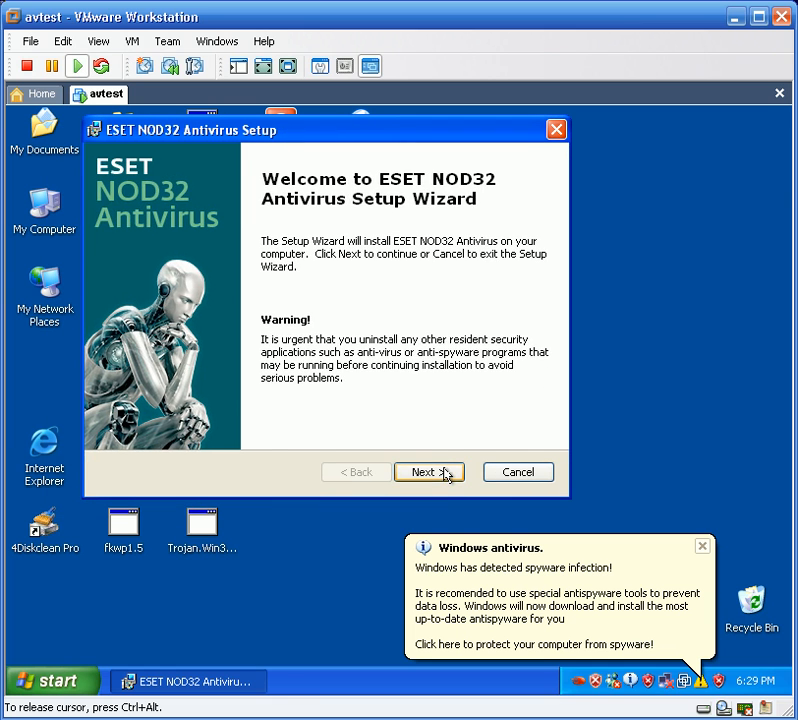
left_click(424, 471)
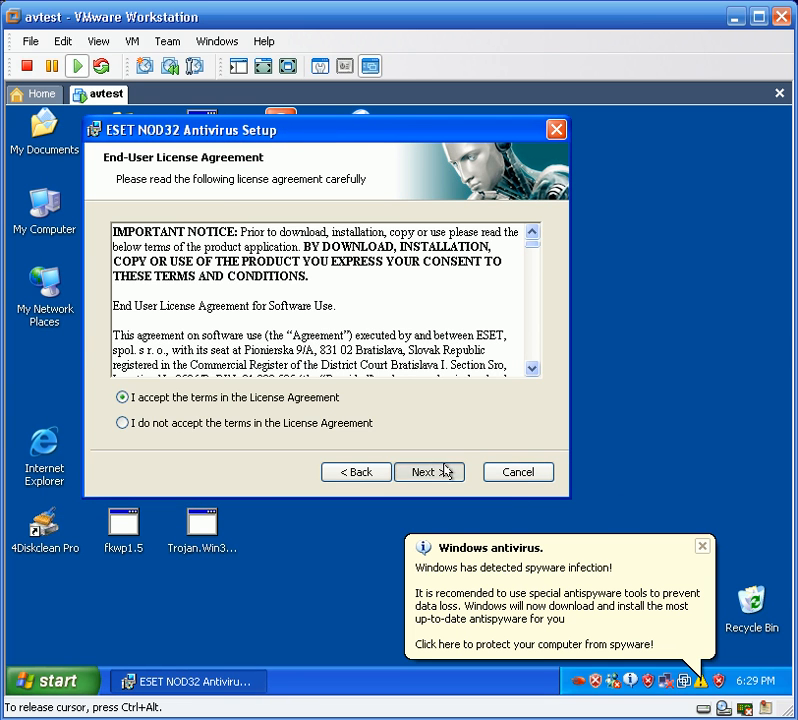
left_click(429, 471)
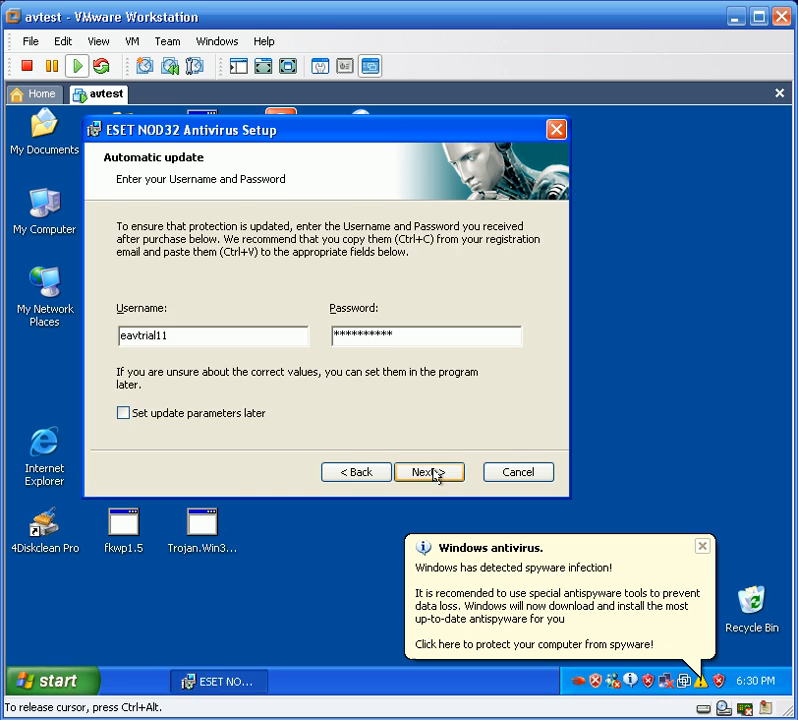
left_click(424, 471)
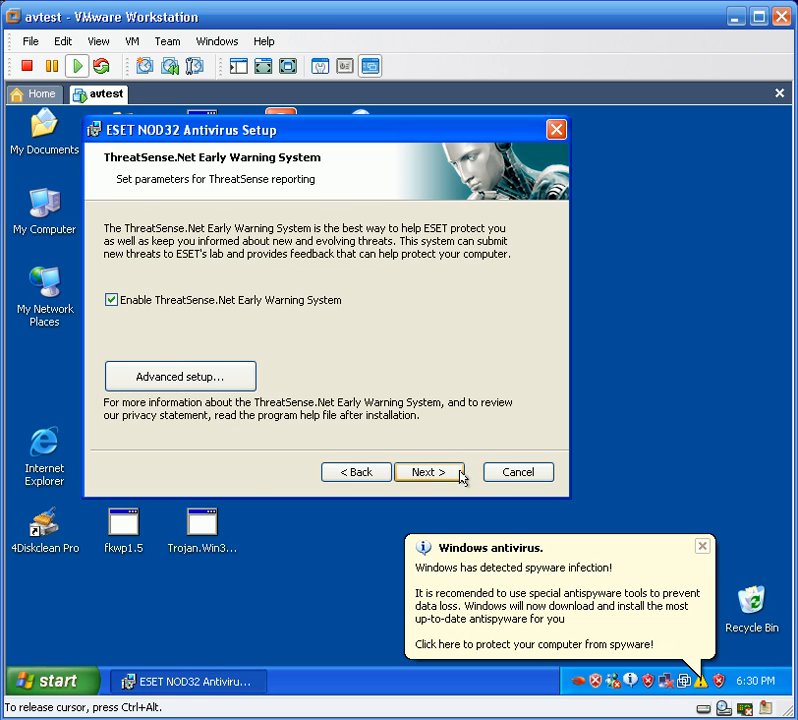
left_click(429, 472)
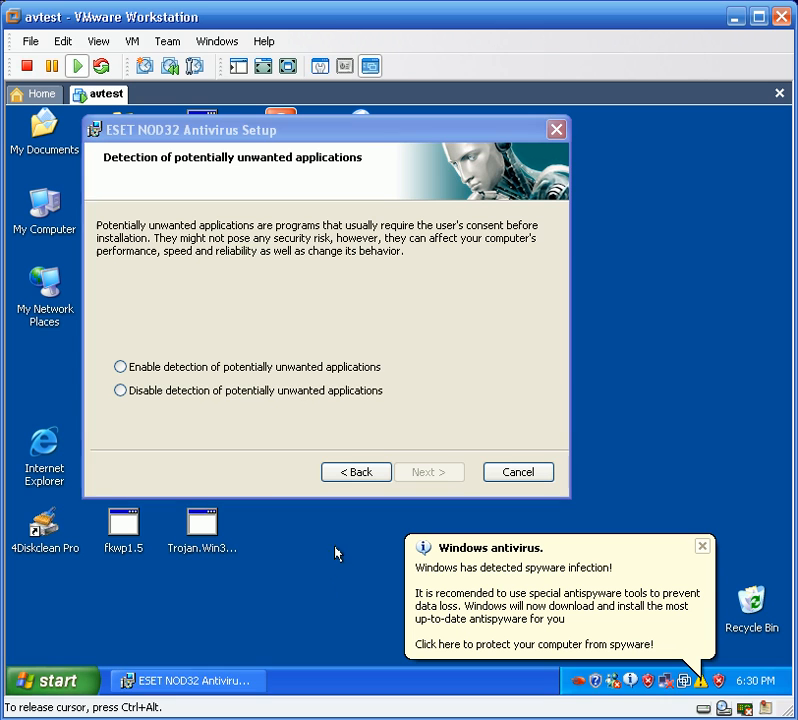
left_click(120, 367)
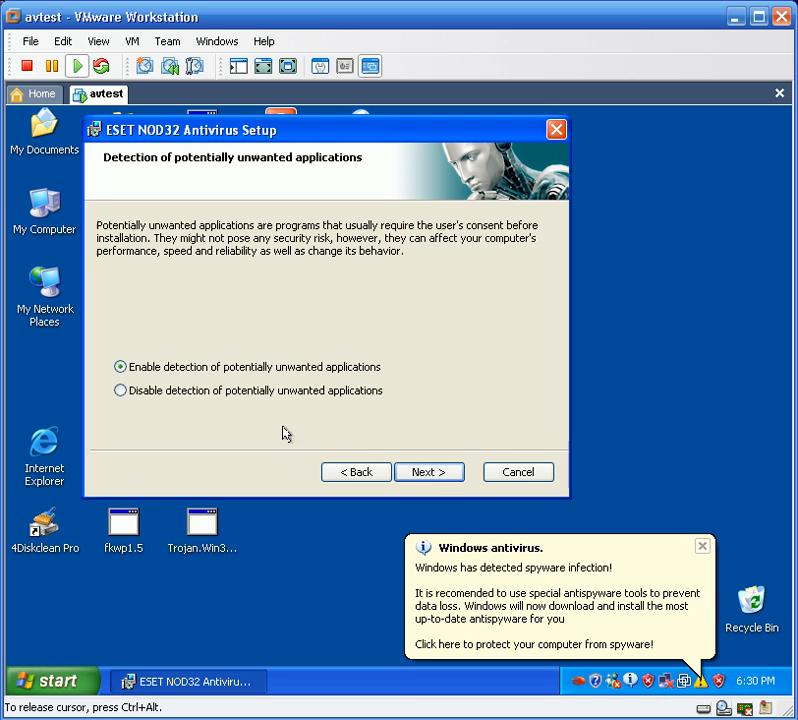
Install NOD32, answer No to the fake Windows Security Alert, then Finish.
left_click(429, 471)
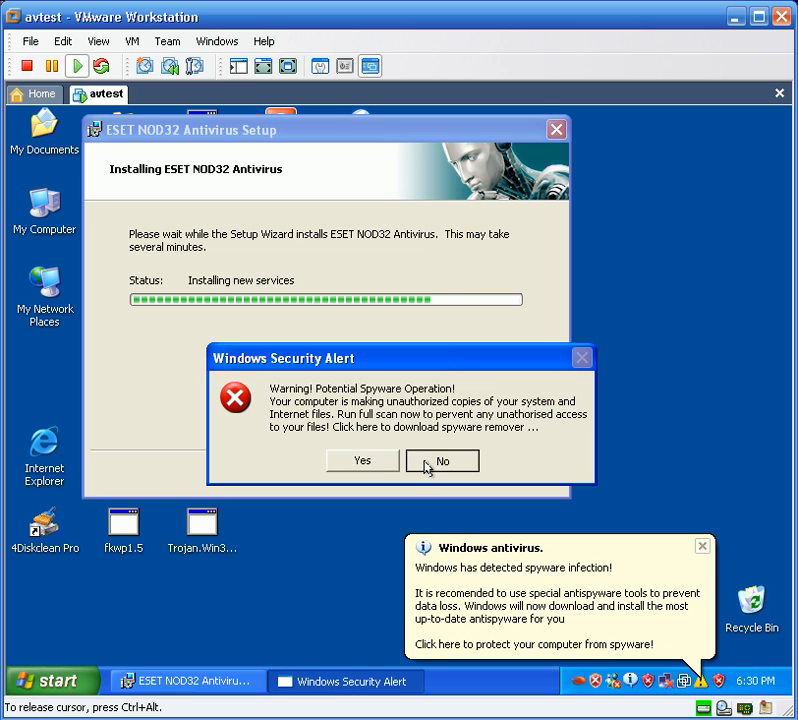
left_click(442, 460)
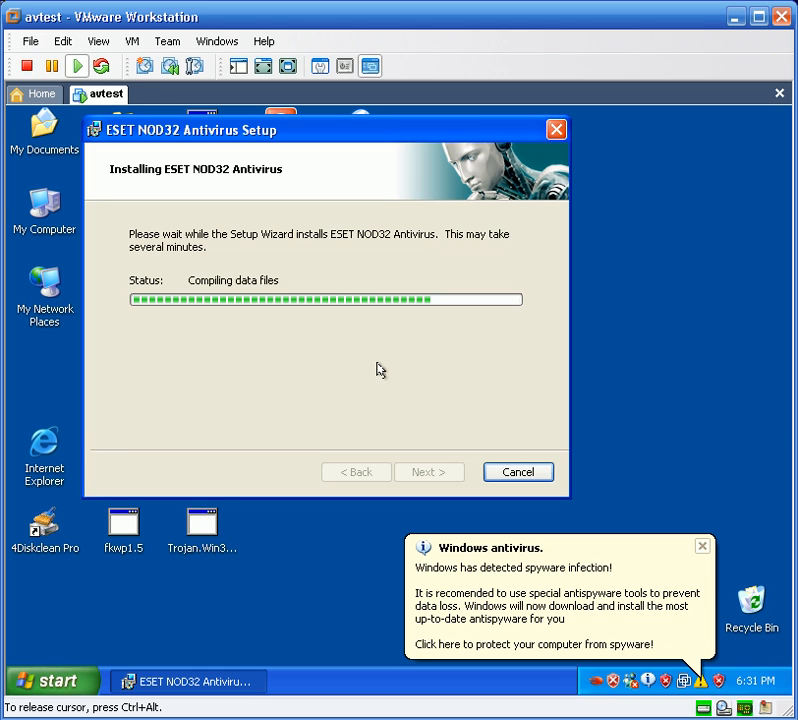
mouse_move(384, 369)
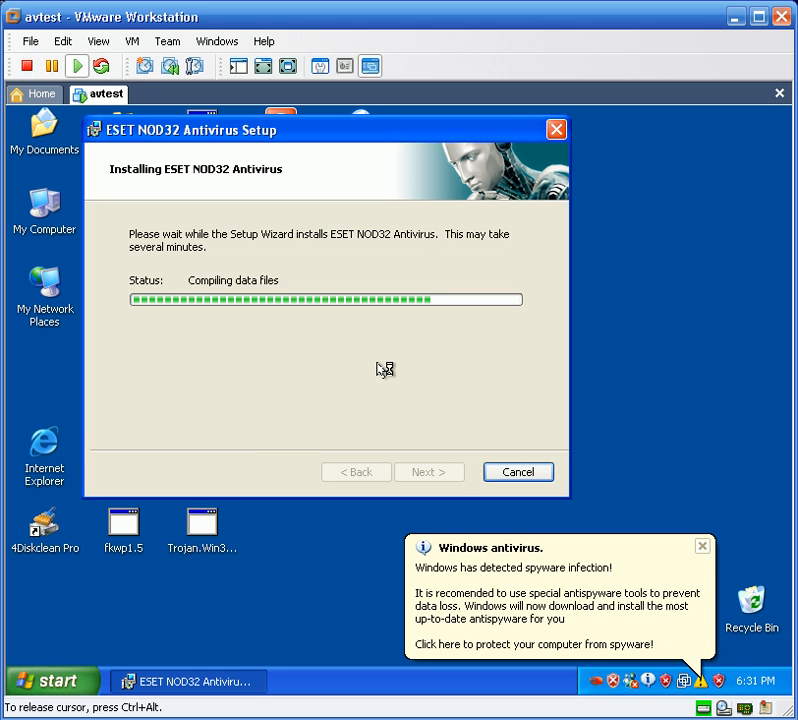
mouse_move(381, 370)
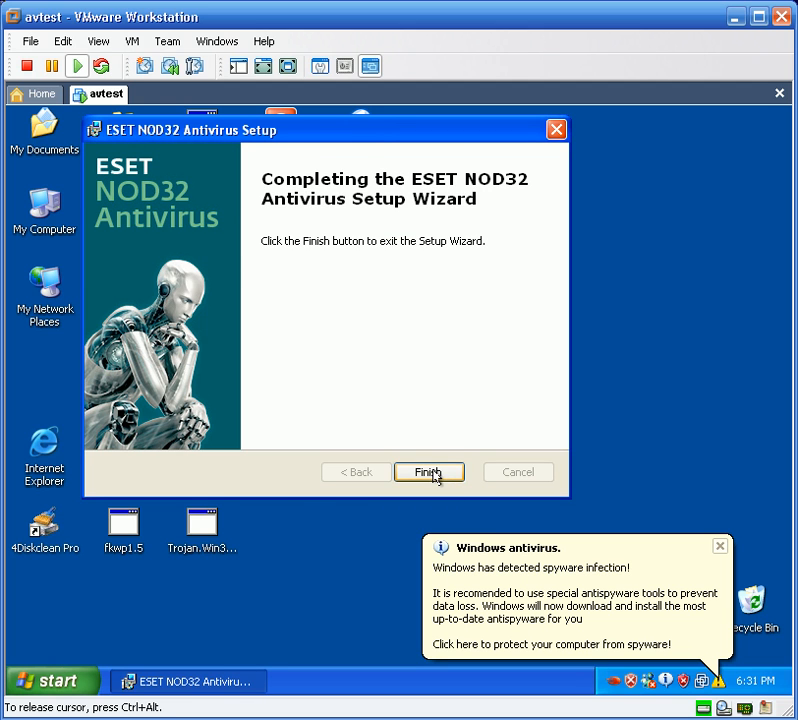
left_click(429, 471)
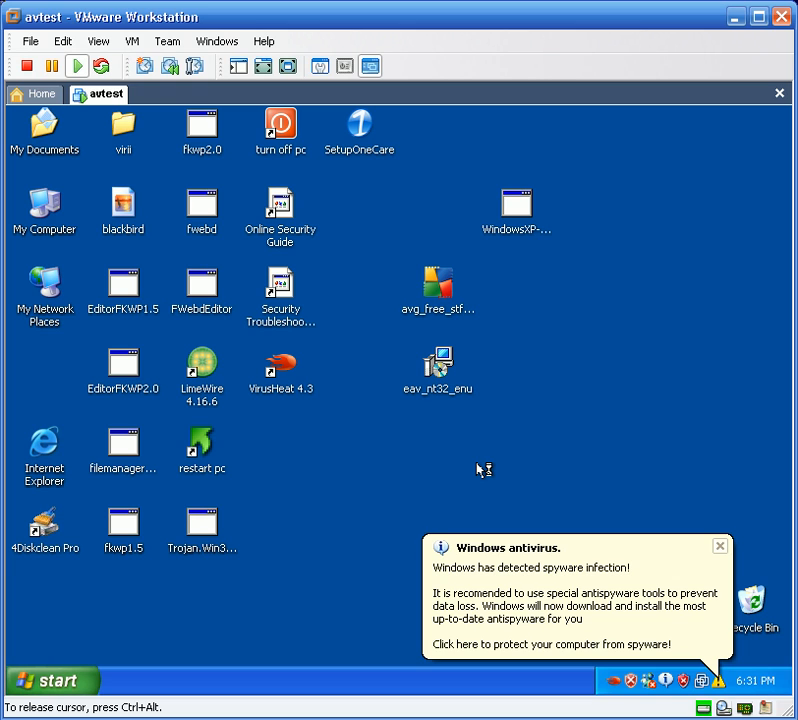
Open the ESET tray icon after the FakeAlert trojan detection notice.
left_click(720, 545)
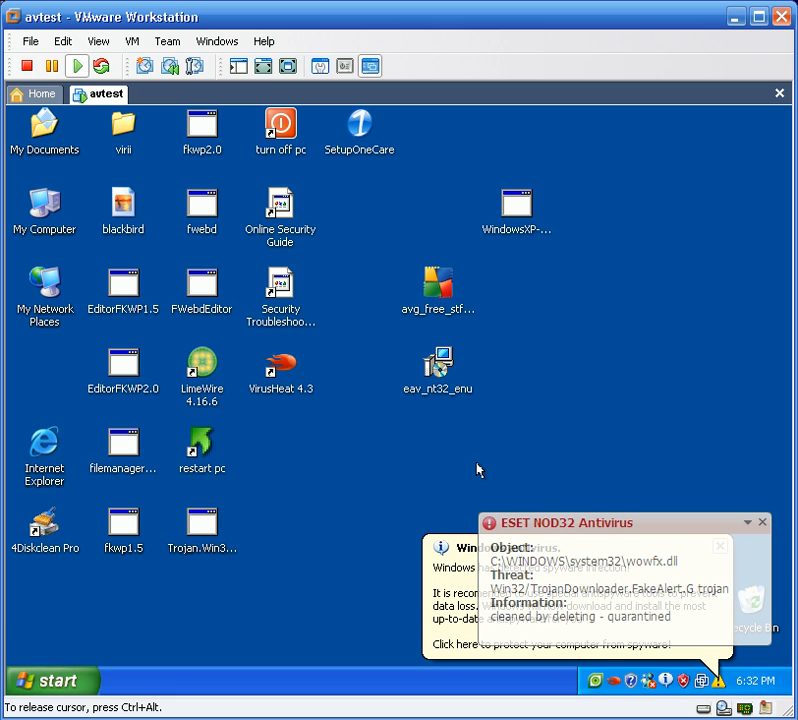
mouse_move(478, 470)
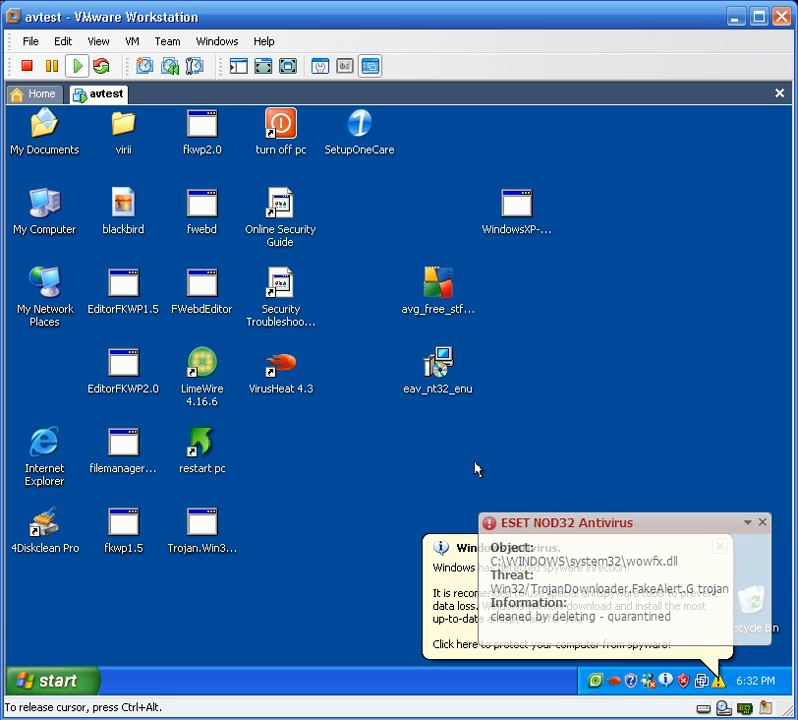
mouse_move(430, 512)
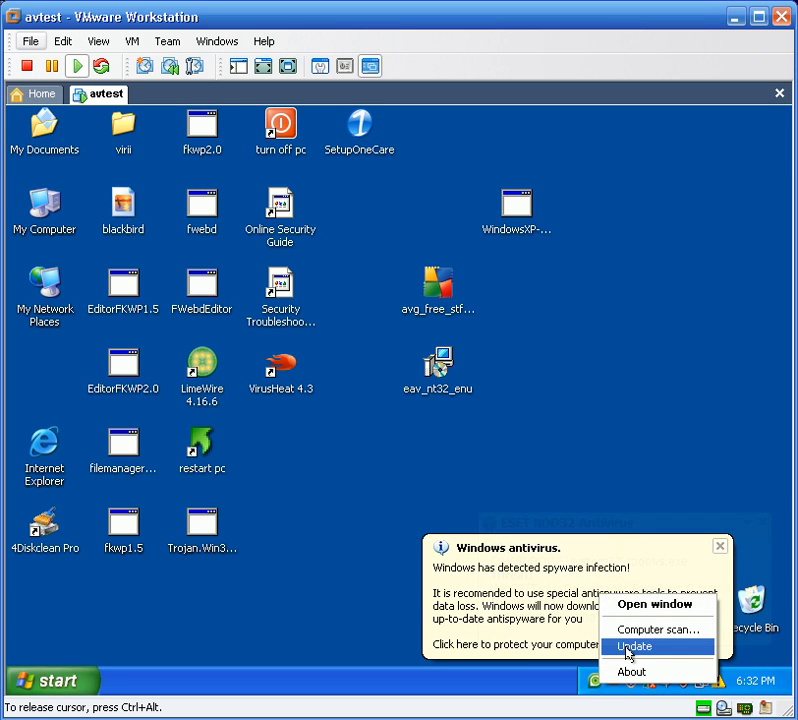
Run Update from the ESET tray menu until update.ver reaches 100%.
left_click(636, 646)
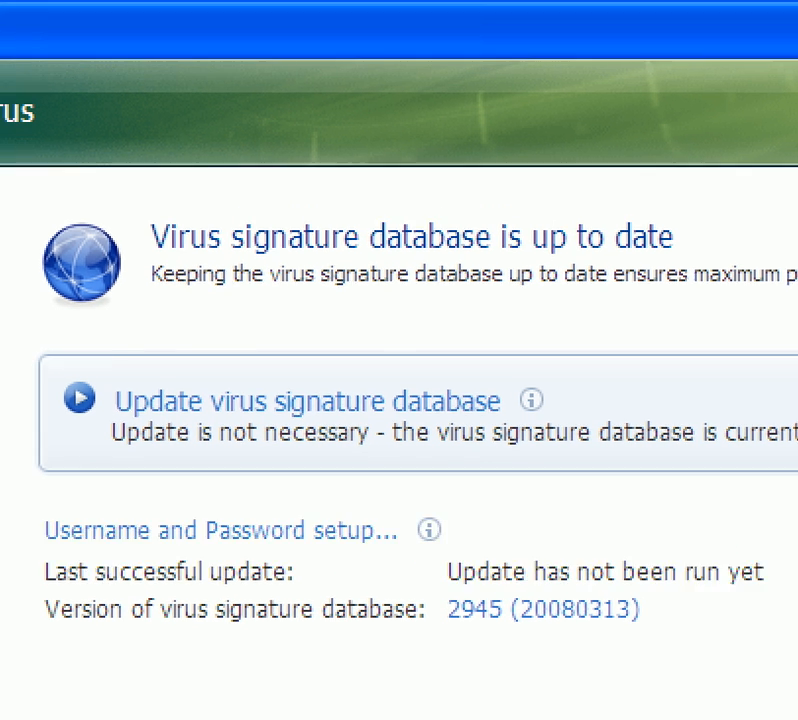
scroll("down", 3)
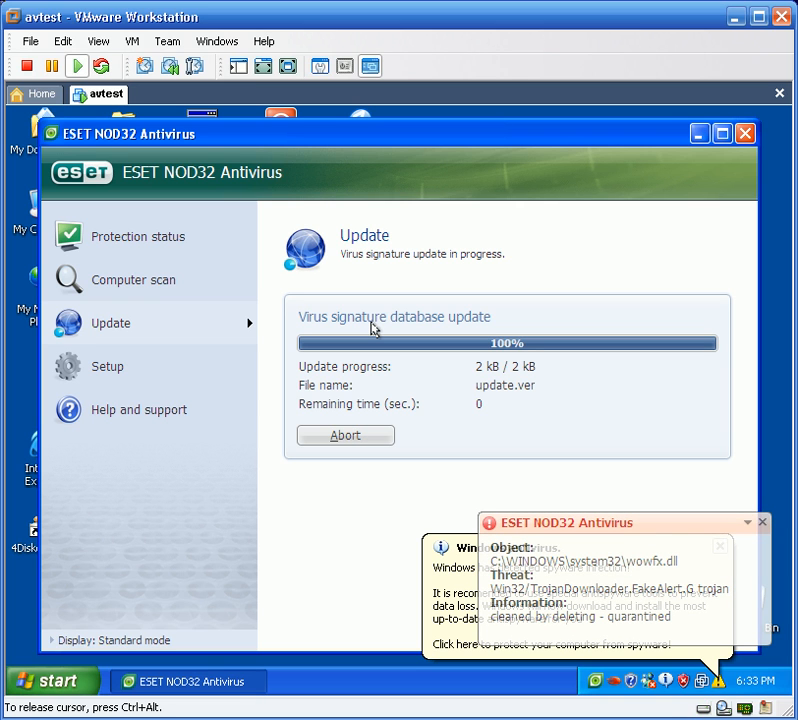
mouse_move(403, 489)
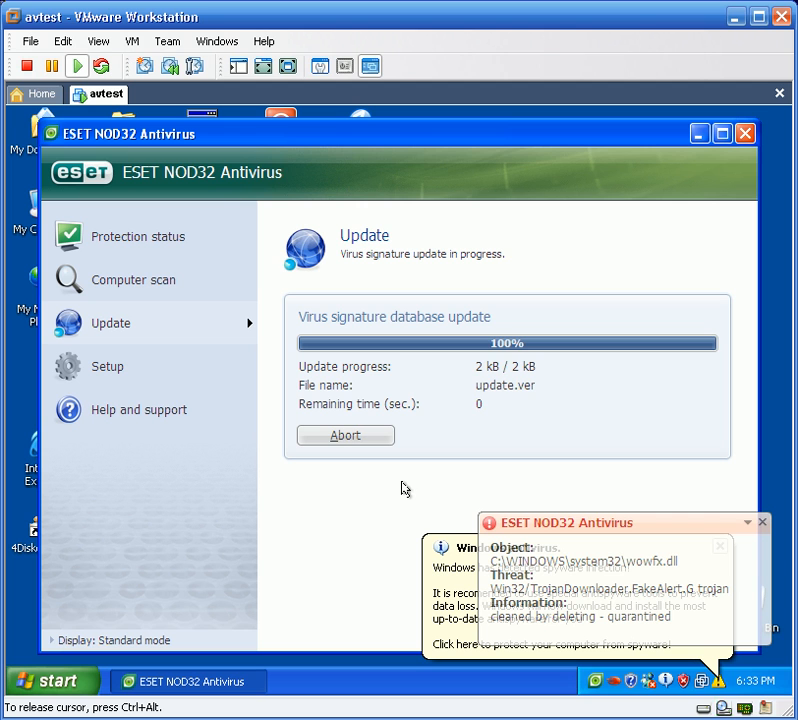